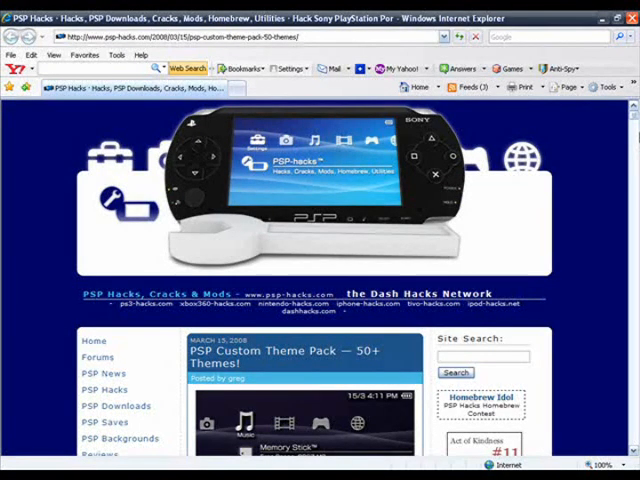
- Follow the 'PSP Custom Theme Pack (50 with CXMB Plugin)' link to its download page
scroll("down", 3)
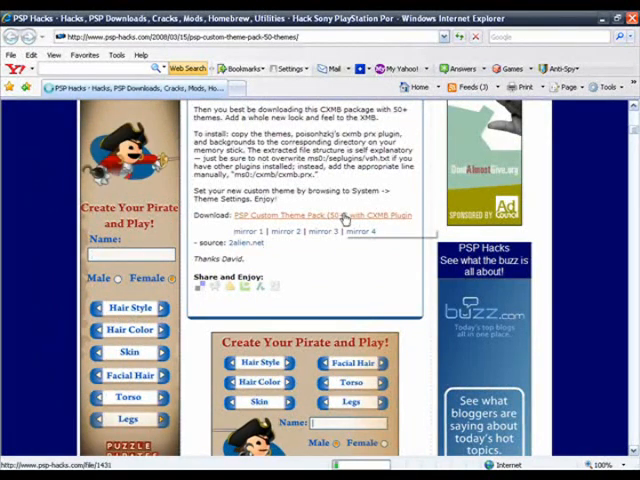
left_click(325, 215)
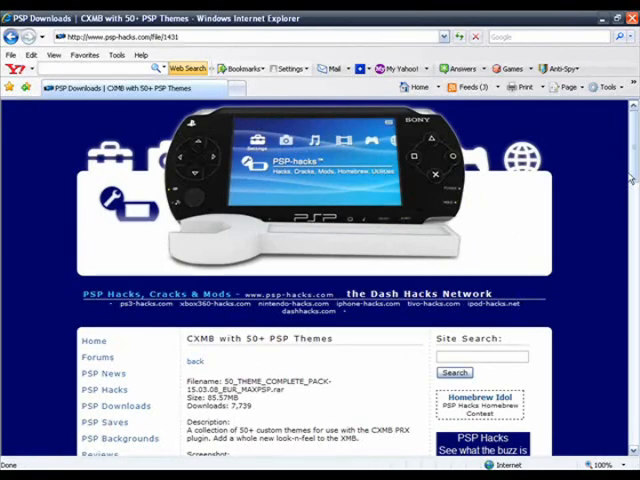
- Start downloading the 85.5 MB CXMB theme pack RAR from the file page
scroll("down", 3)
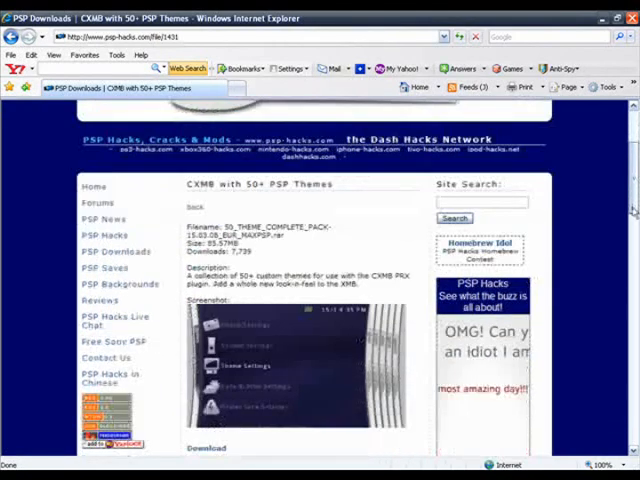
scroll("down", 3)
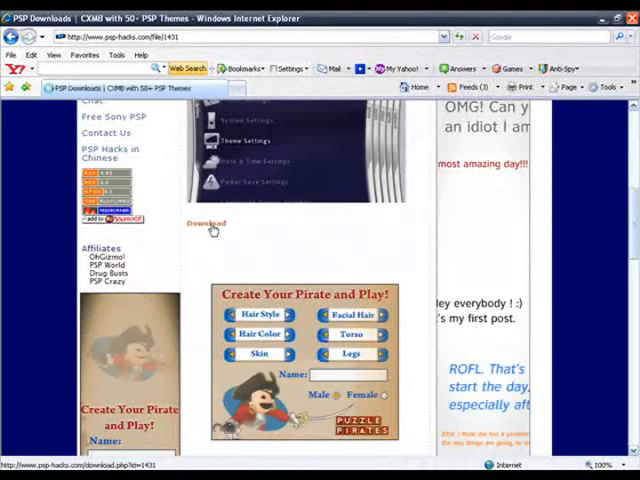
left_click(205, 223)
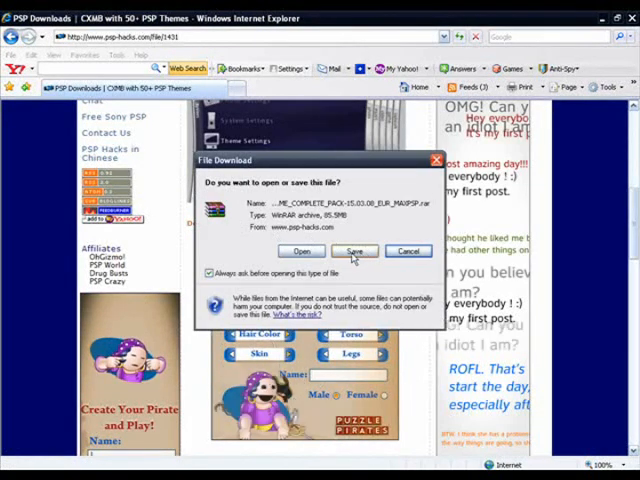
- Save the CXMB theme pack RAR archive to the Desktop
left_click(355, 251)
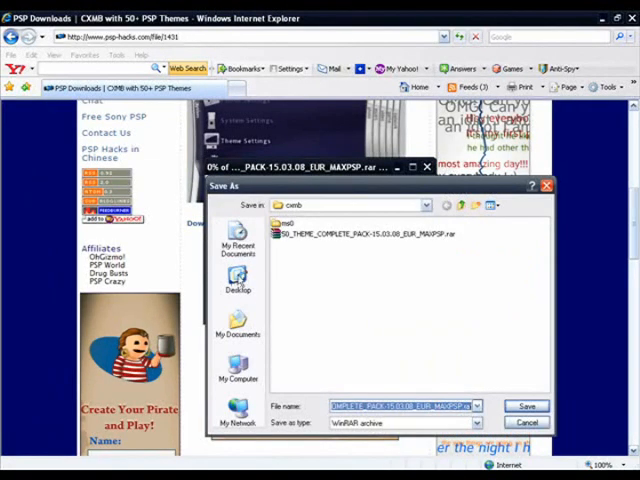
left_click(238, 280)
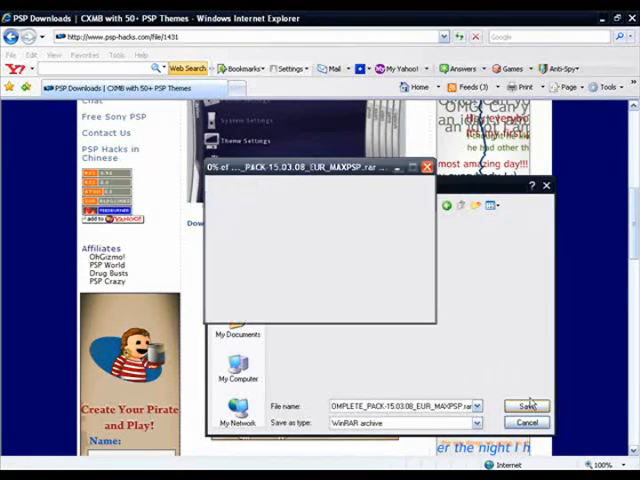
left_click(526, 405)
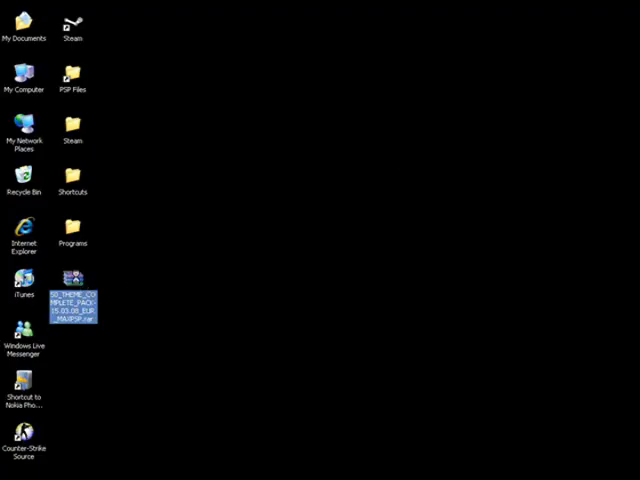
right_click(72, 294)
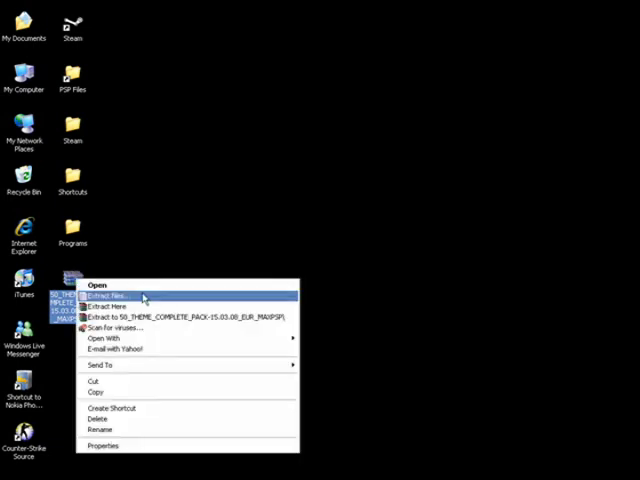
left_click(110, 294)
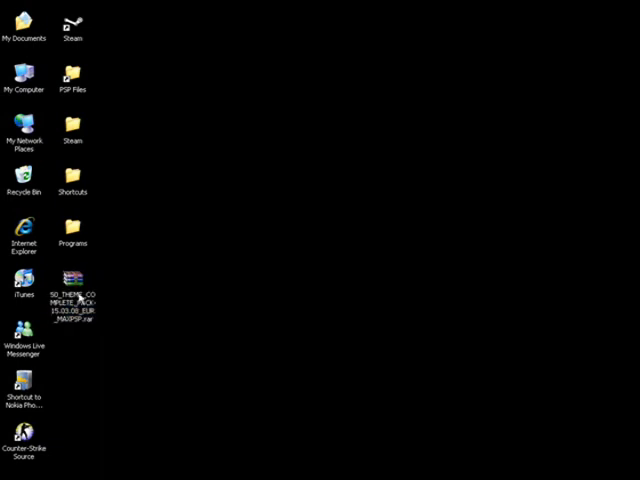
left_click(72, 290)
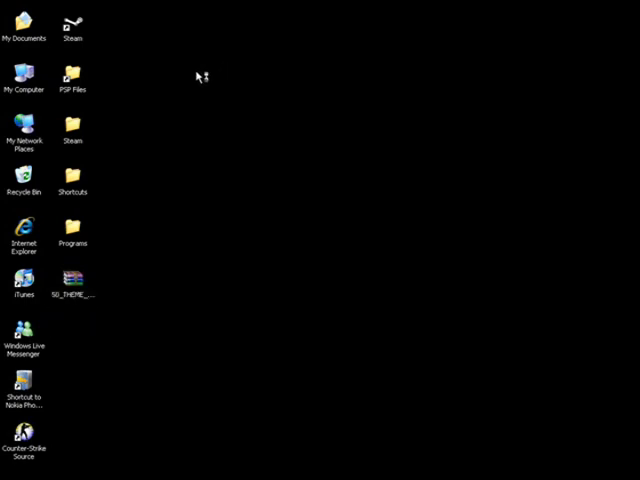
mouse_move(156, 239)
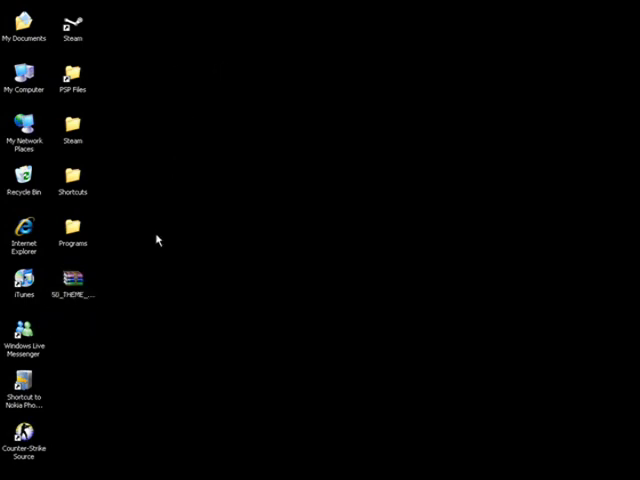
mouse_move(277, 289)
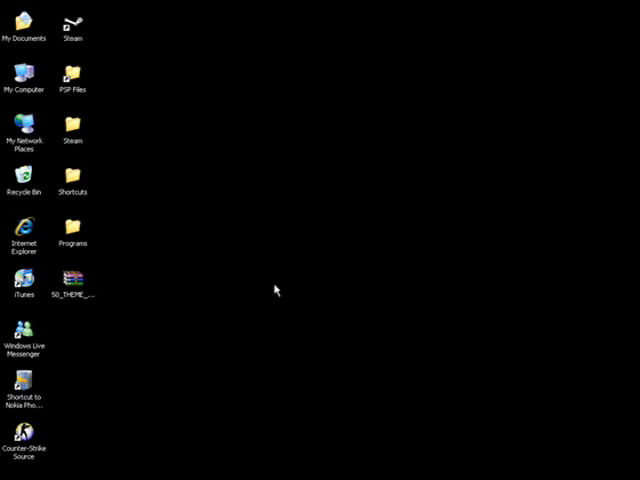
- Open the desktop theme pack archive in WinRAR, dismiss the license notice, and enter ms0
double_click(73, 280)
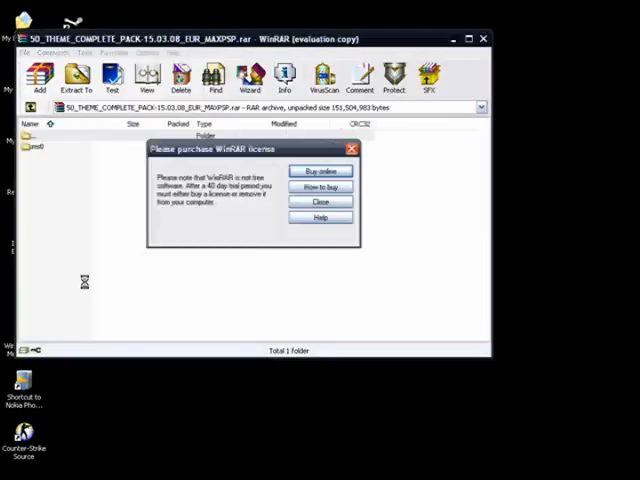
left_click(320, 201)
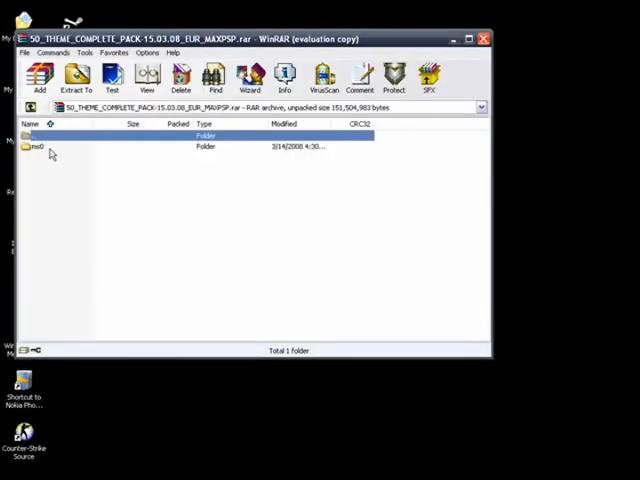
double_click(40, 146)
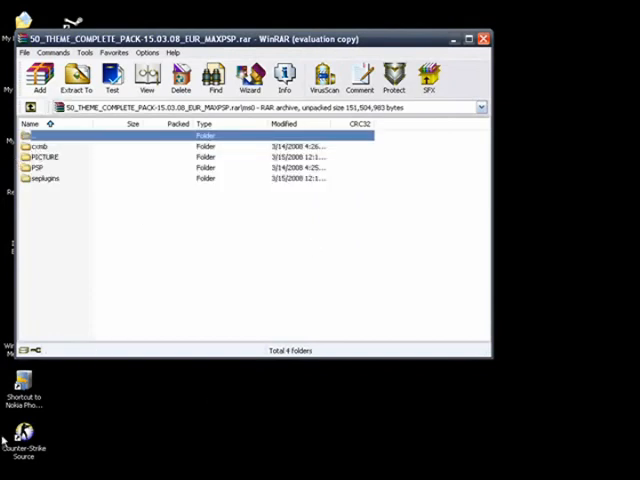
mouse_move(8, 407)
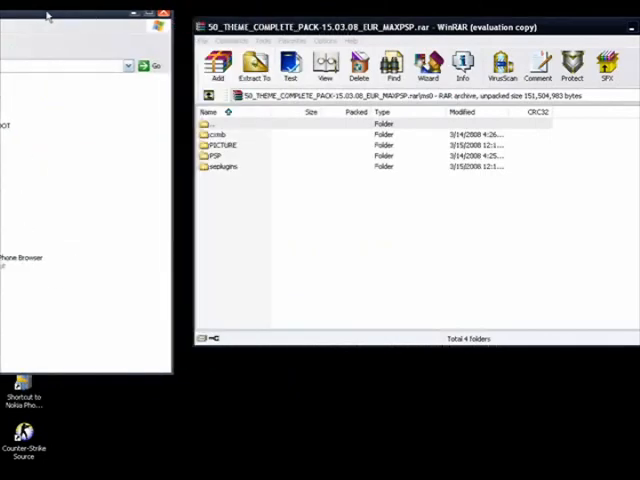
- Bring the memory stick F: window to the front
left_click(224, 166)
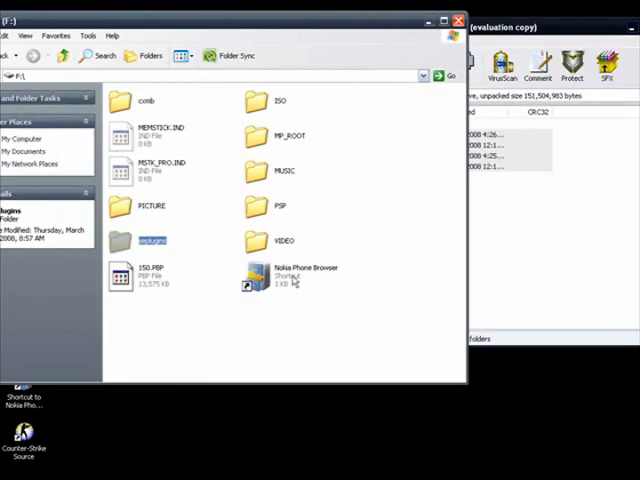
mouse_move(217, 201)
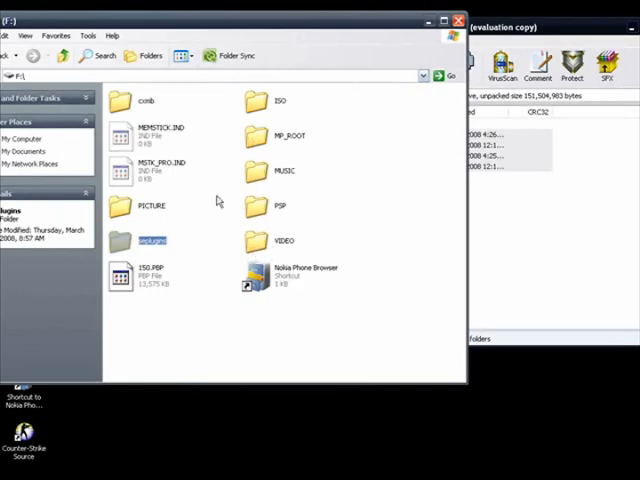